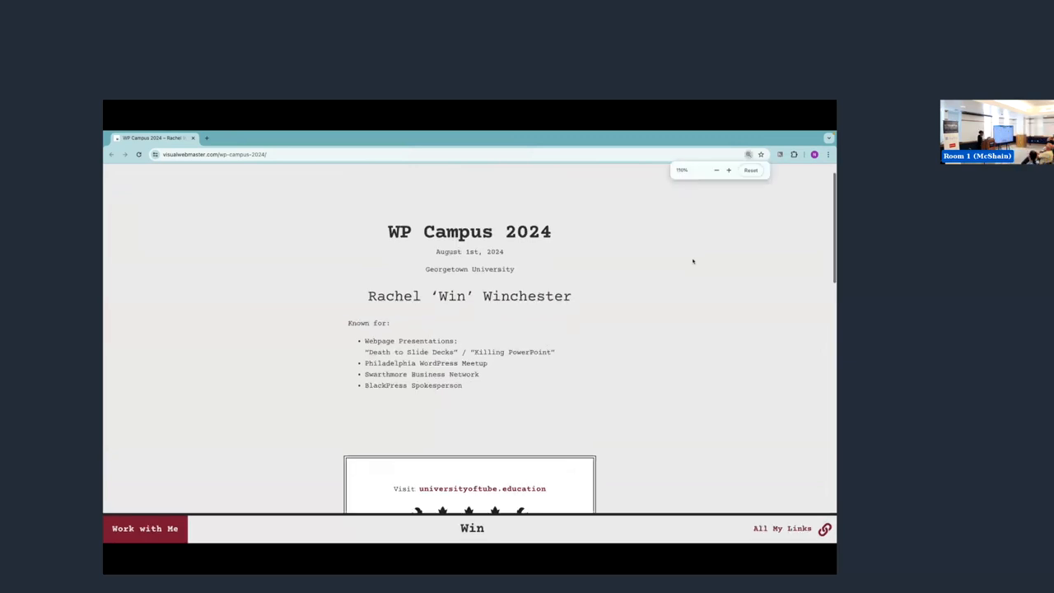
Zoom in on the Rachel 'Win' Winchester speaker page so heading and bullets read larger
left_click(727, 169)
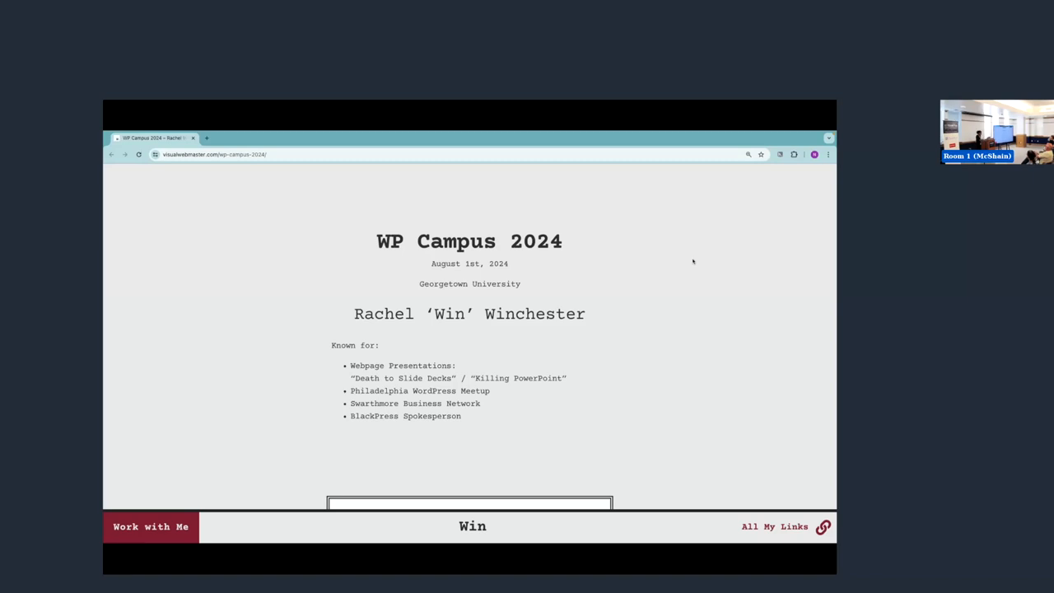
mouse_move(684, 263)
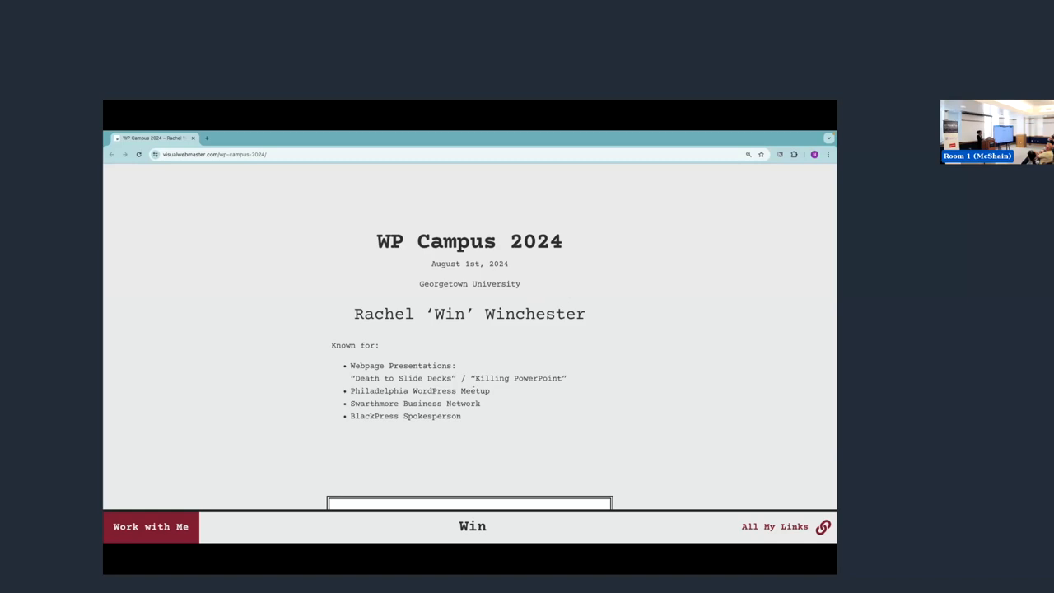
double_click(420, 391)
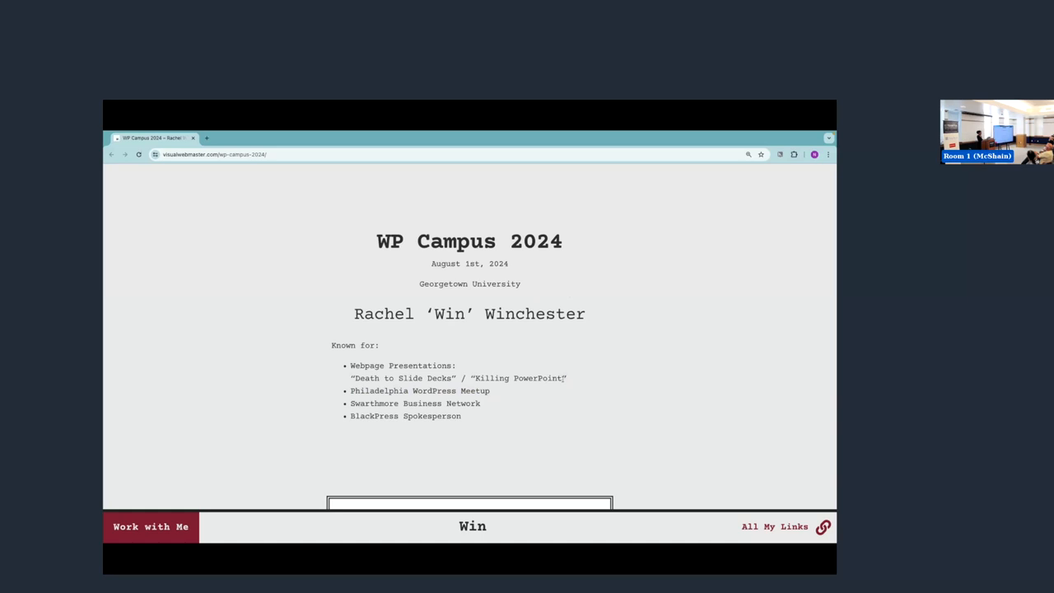
Dismiss the Look Up suggestion on 'Killing PowerPoint' and land on universityoftube.education's Claim the degree banner
double_click(519, 377)
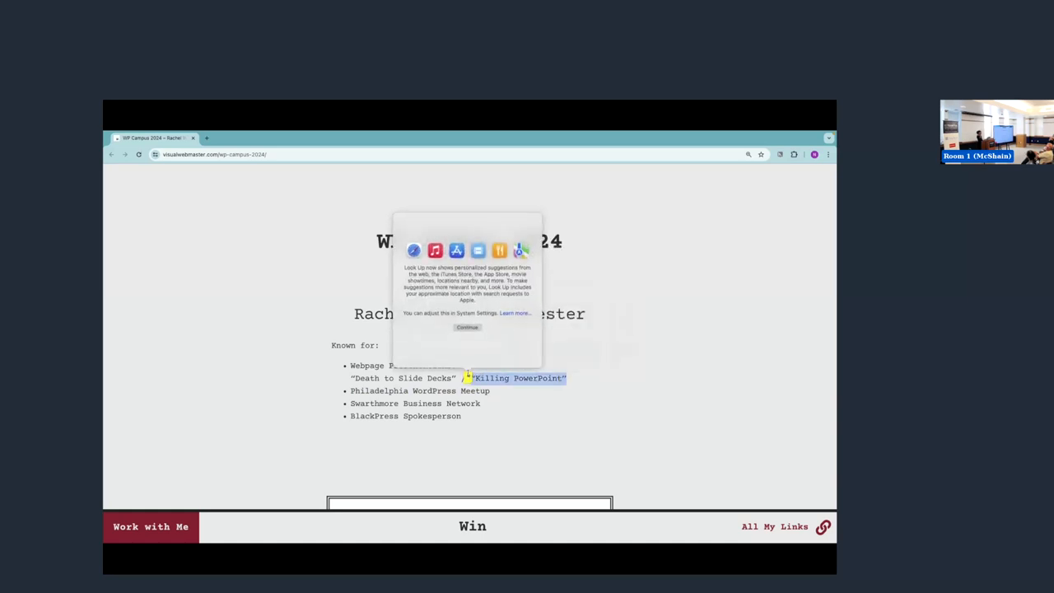
left_click(467, 326)
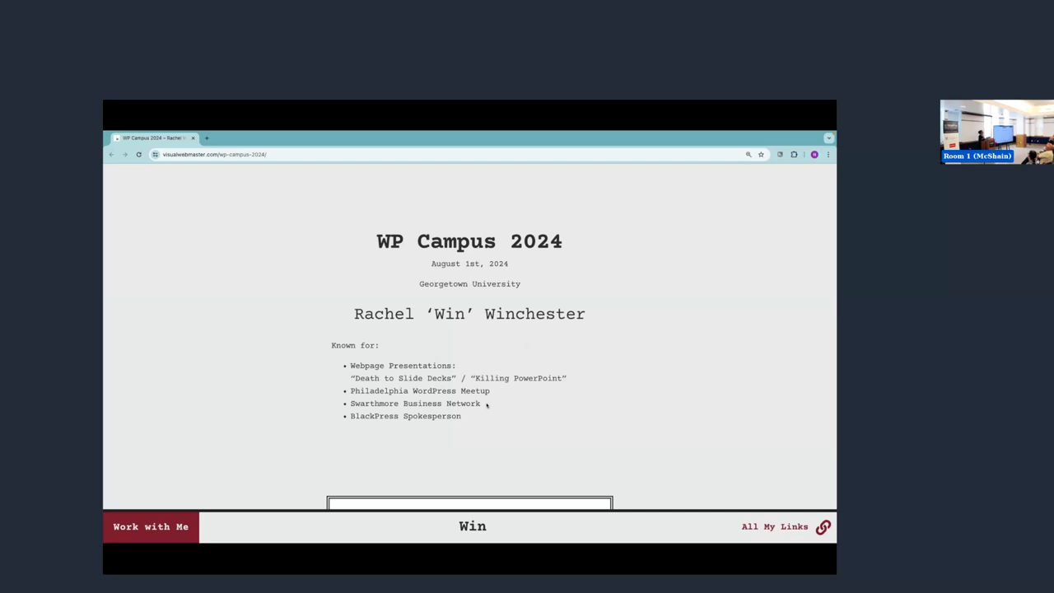
scroll("down", 3)
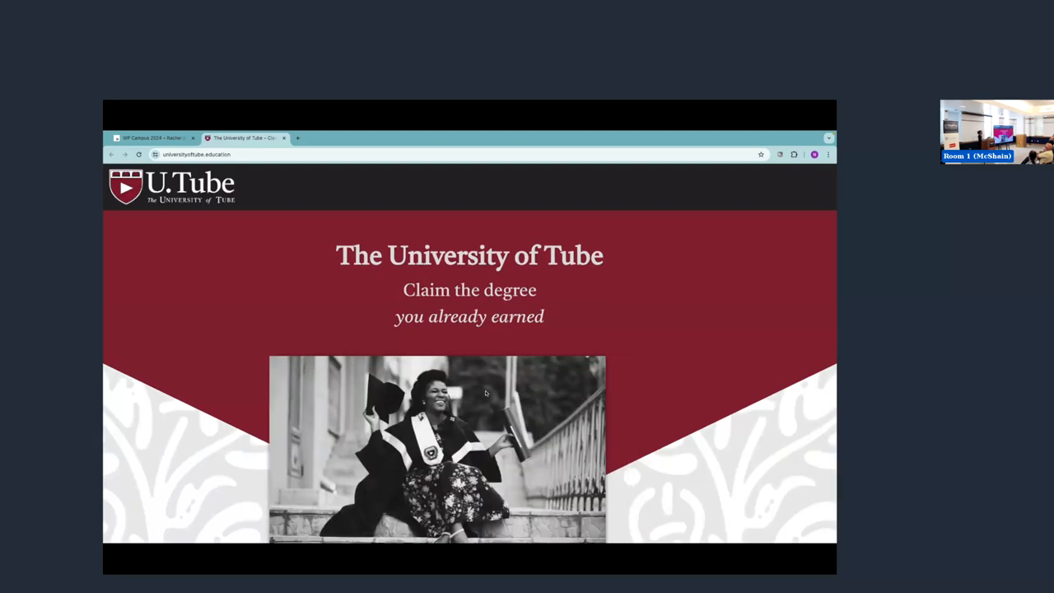
Scroll to the 'Established in 2024' crest section and zoom in so its intro text reads larger
scroll("down", 3)
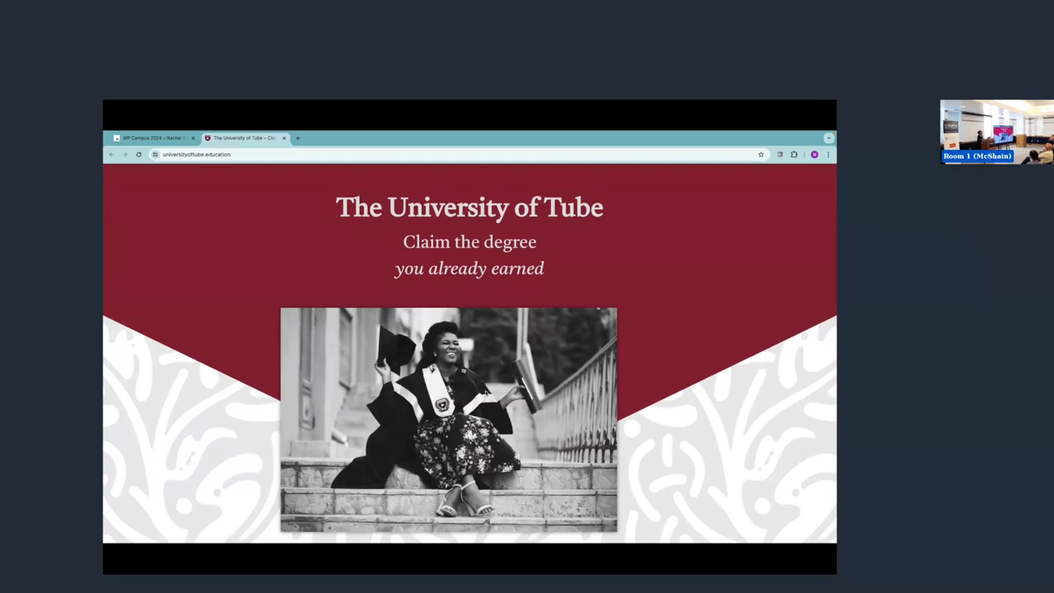
scroll("down", 3)
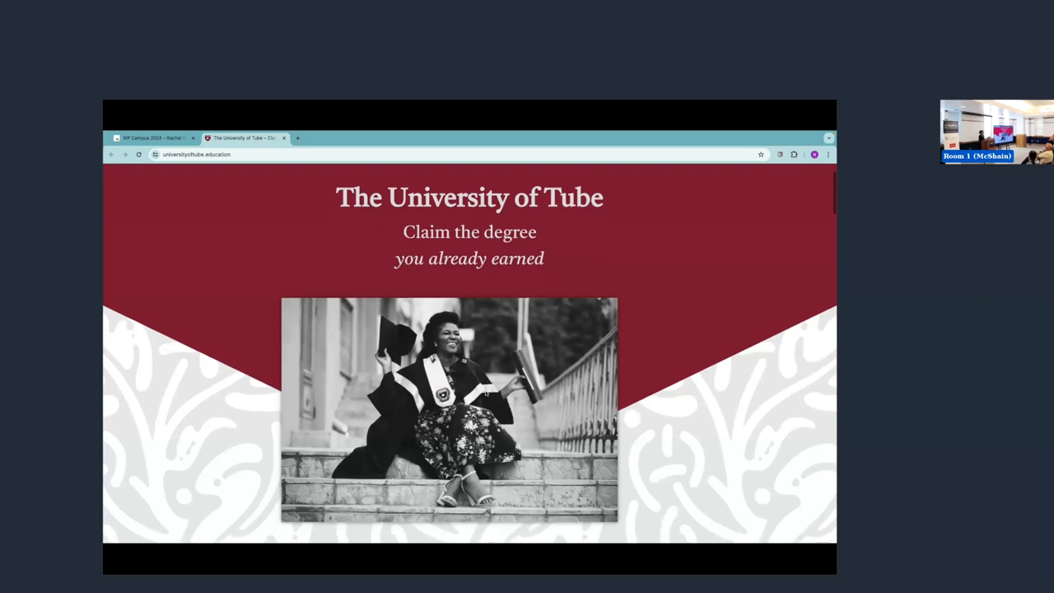
scroll("down", 3)
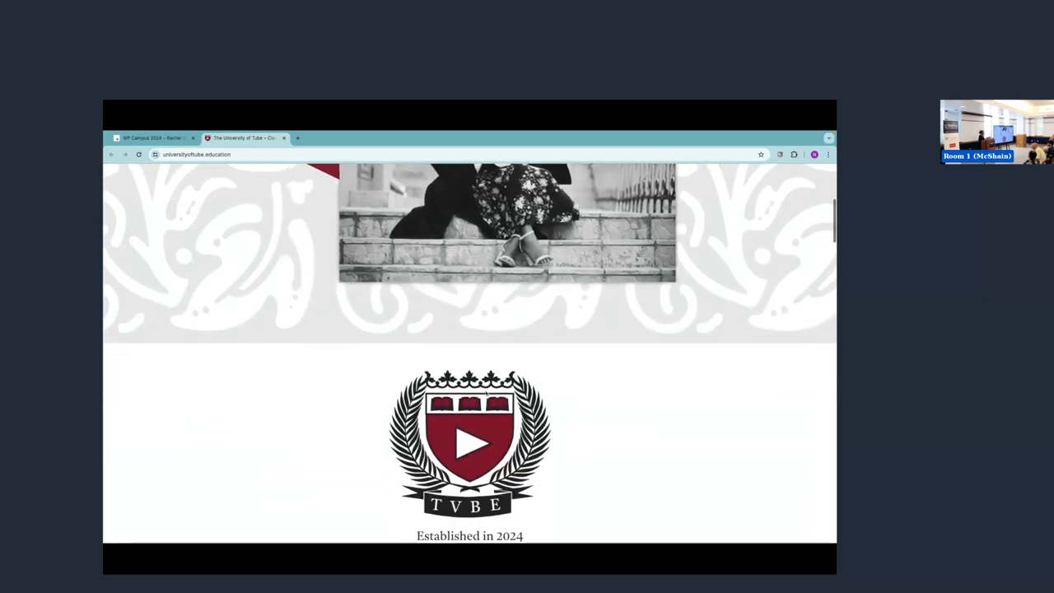
scroll("down", 3)
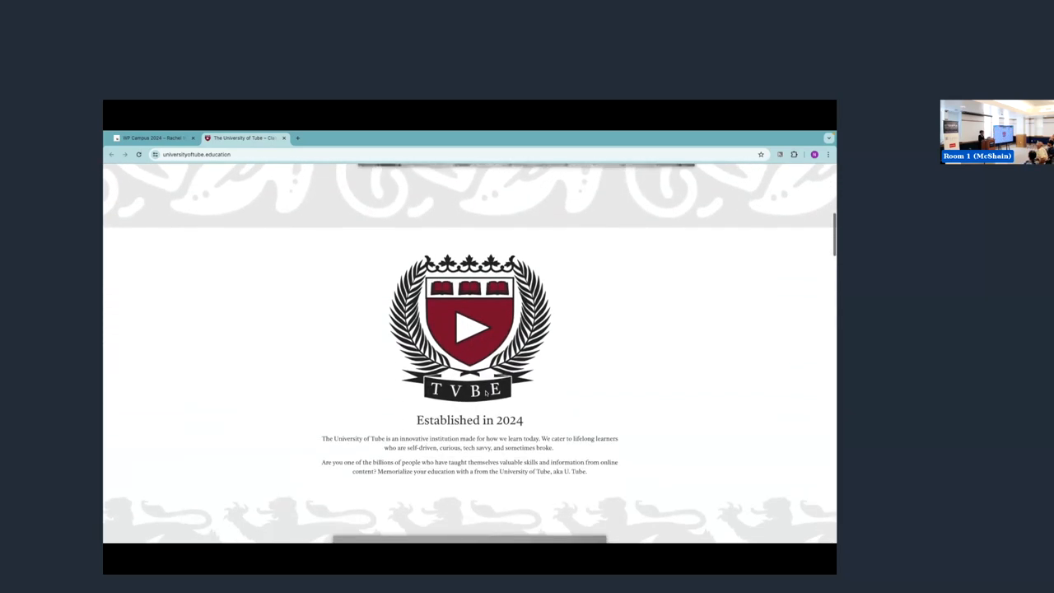
key("ctrl+plus")
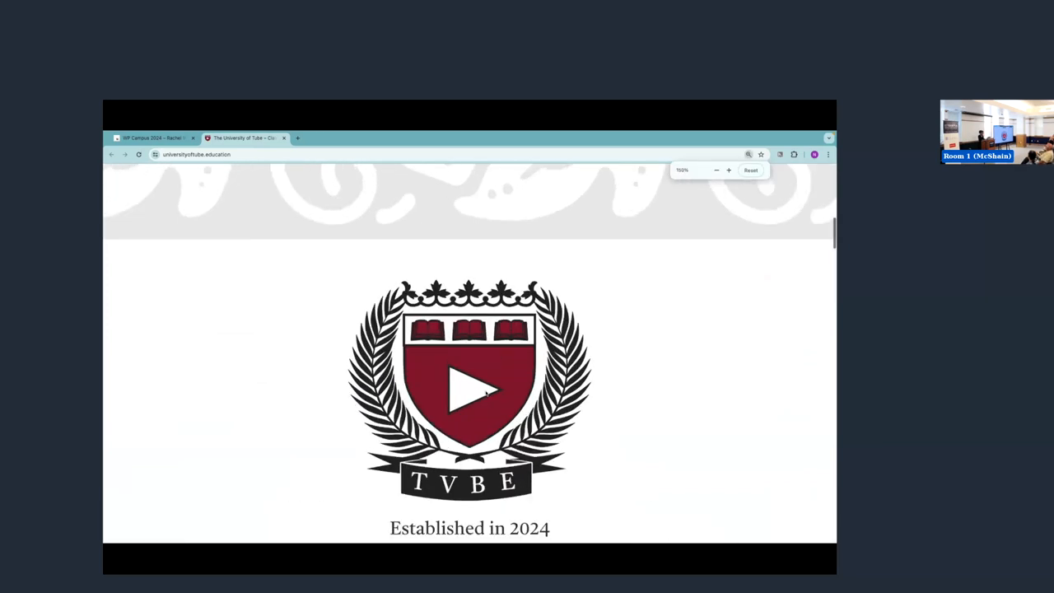
scroll("down", 3)
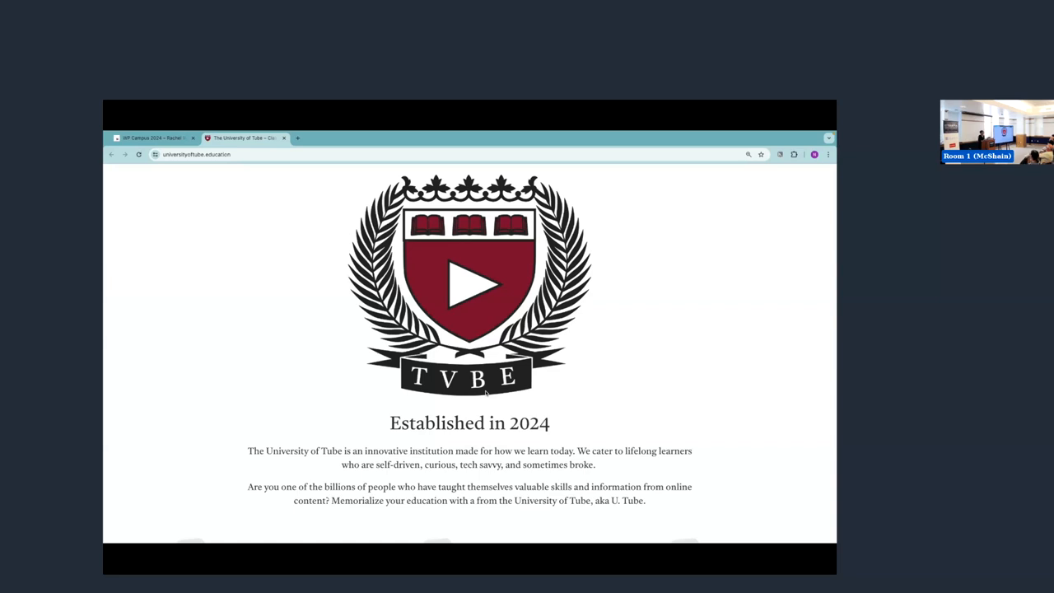
scroll("down", 3)
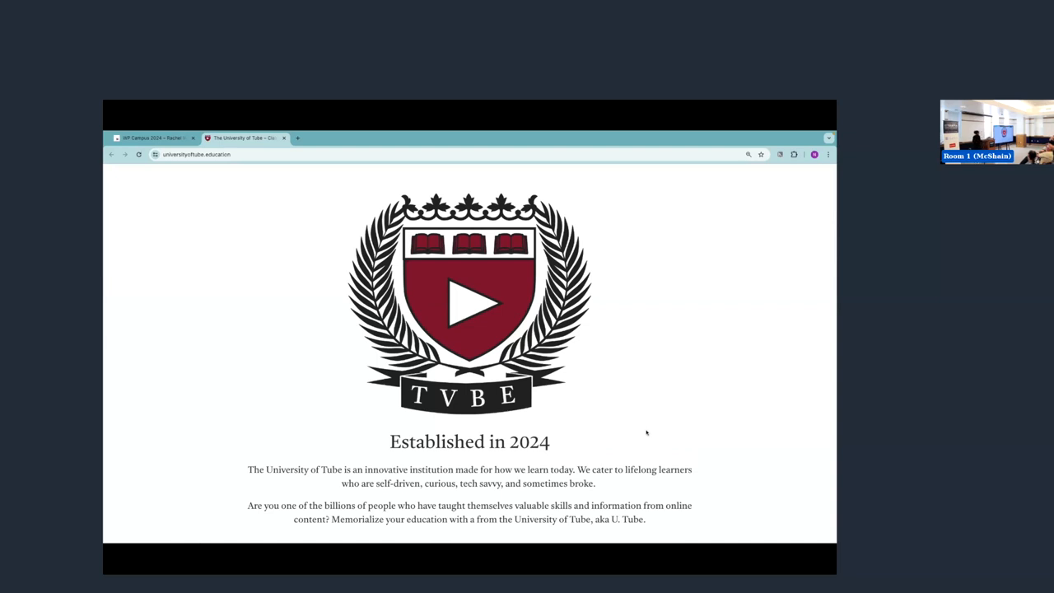
Scroll down to the photos of graduates in caps and gowns
scroll("down", 3)
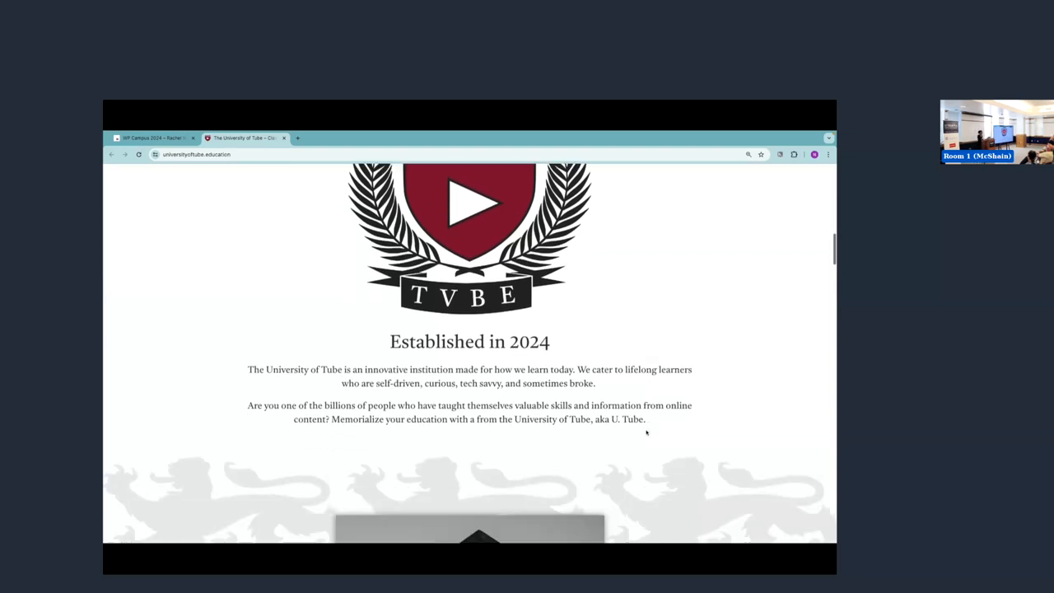
scroll("down", 3)
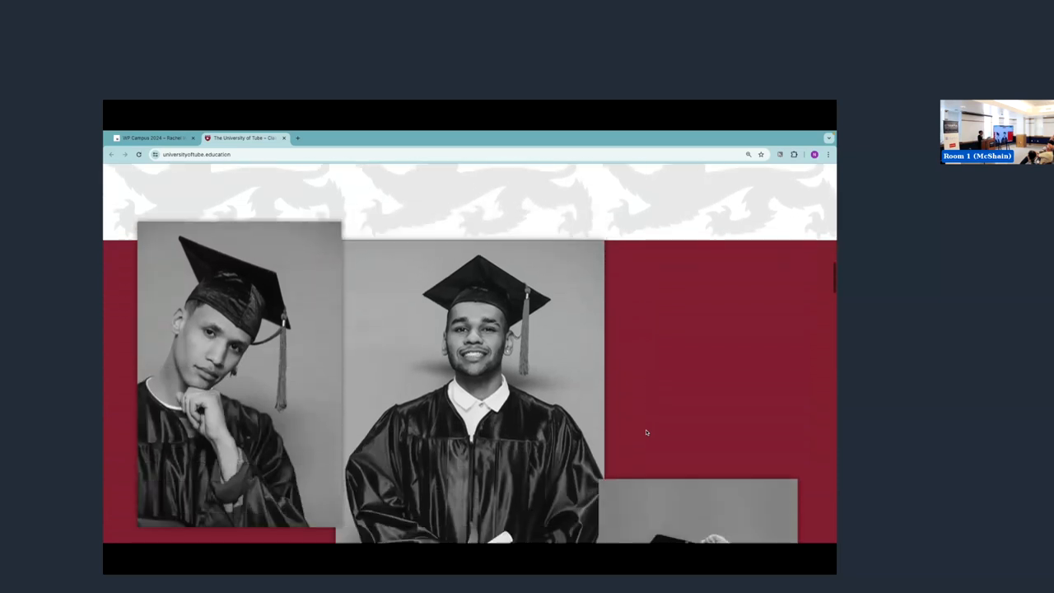
scroll("down", 3)
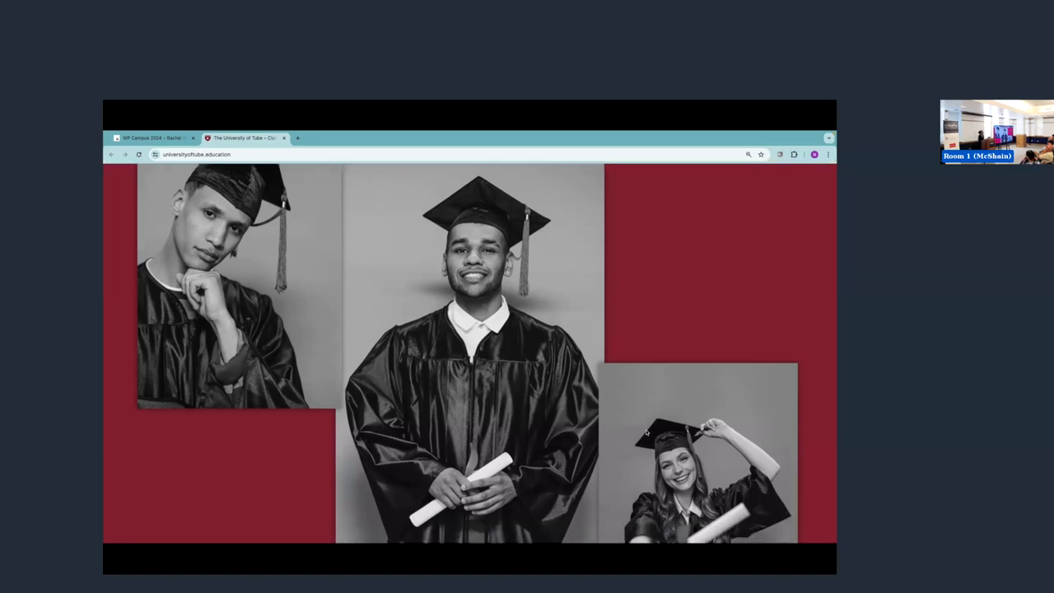
scroll("down", 3)
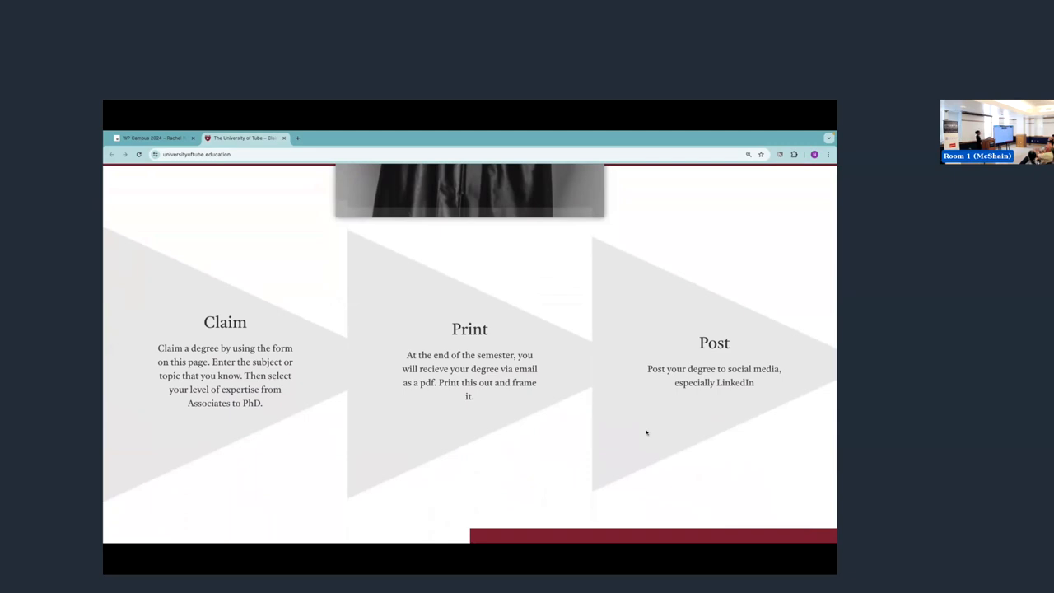
Dismiss the context menu and scroll from Claim/Print/Post down to the 'Join the Inaugural Class of 2024' form
right_click(646, 432)
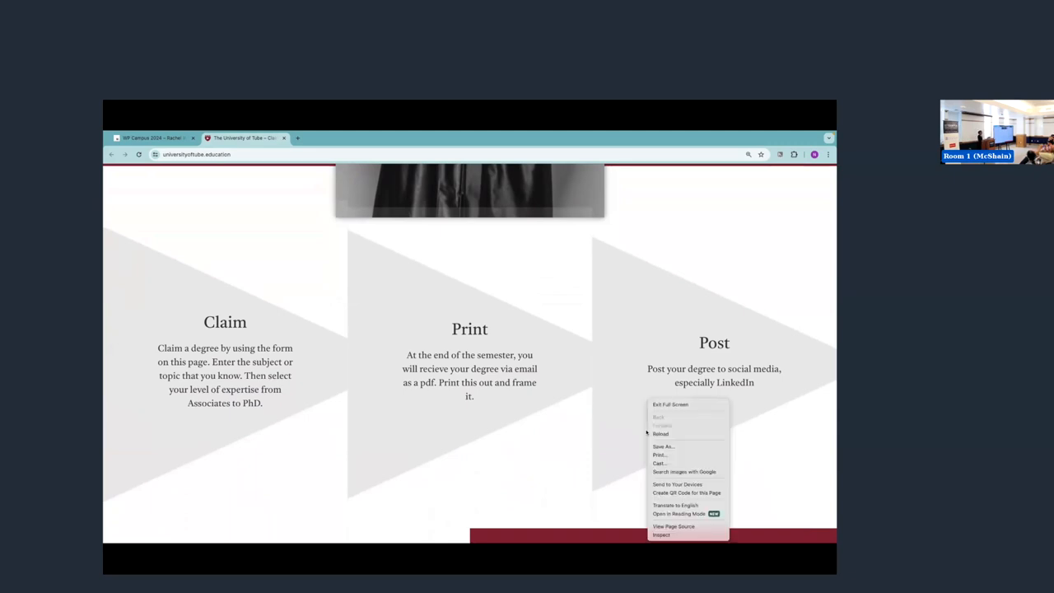
left_click(618, 436)
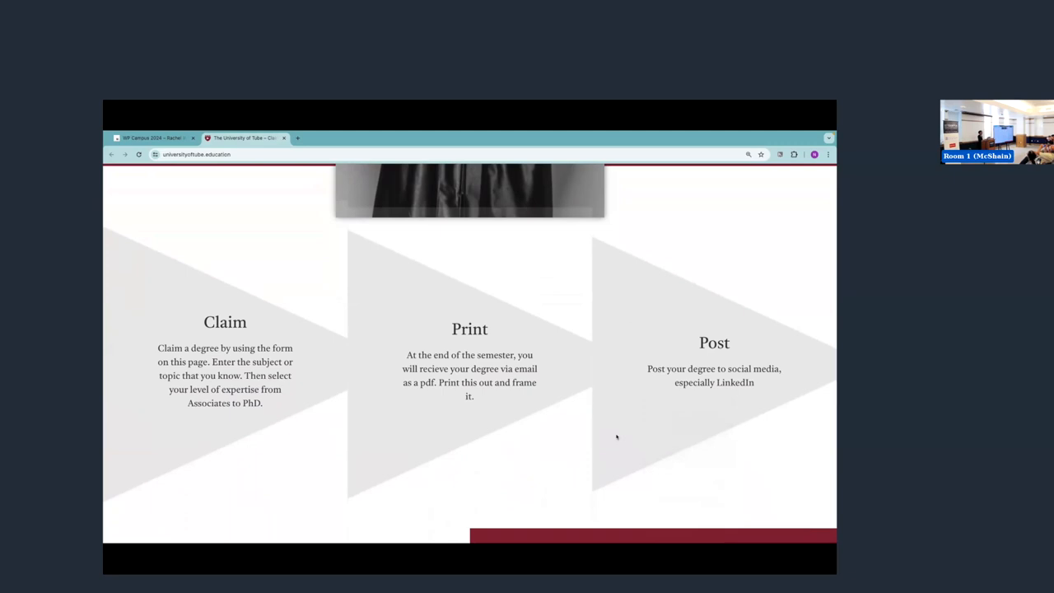
double_click(469, 330)
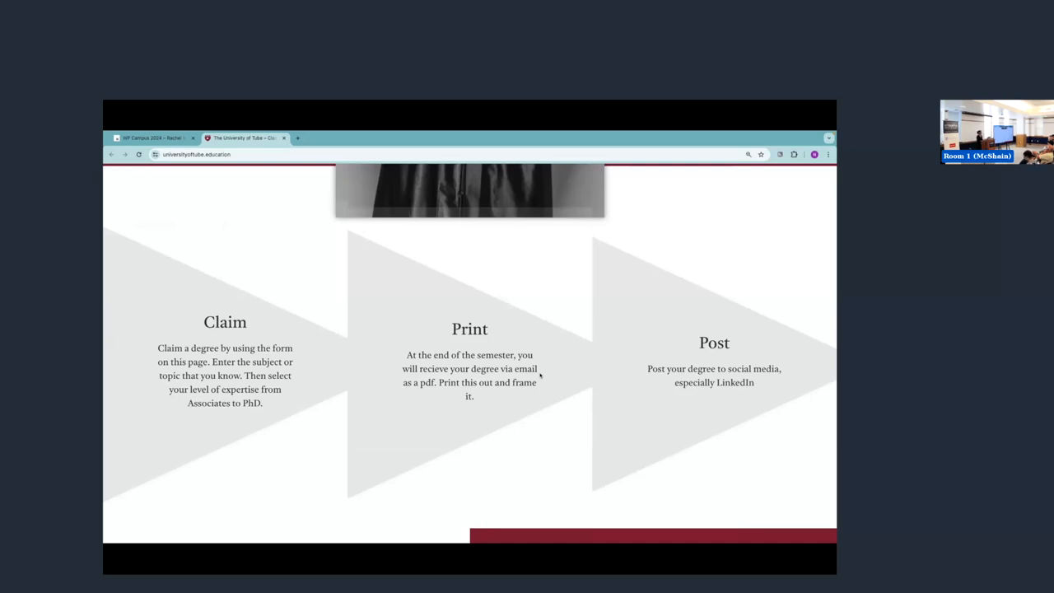
scroll("down", 3)
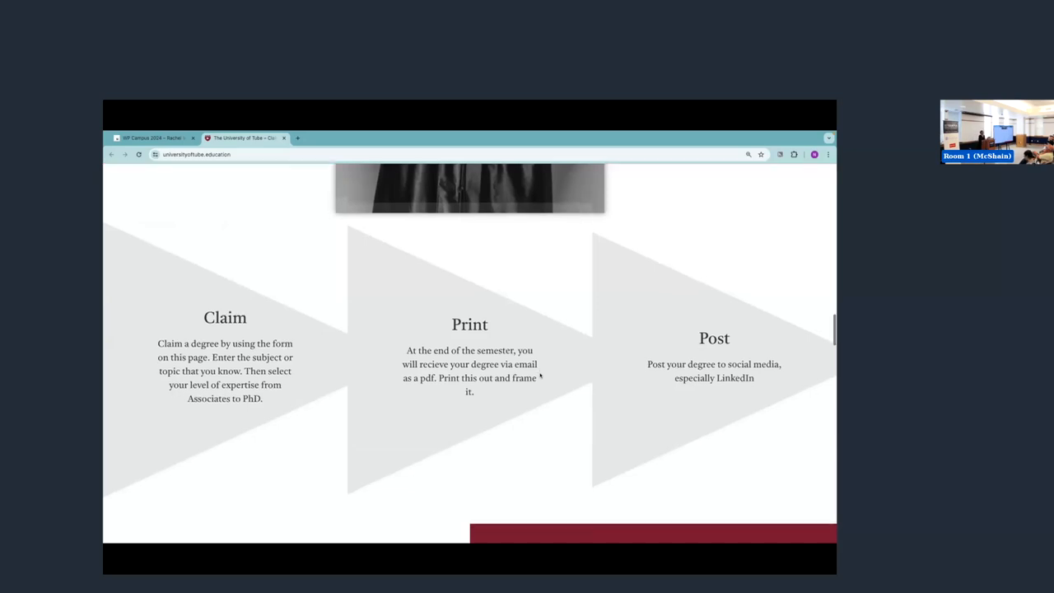
scroll("down", 3)
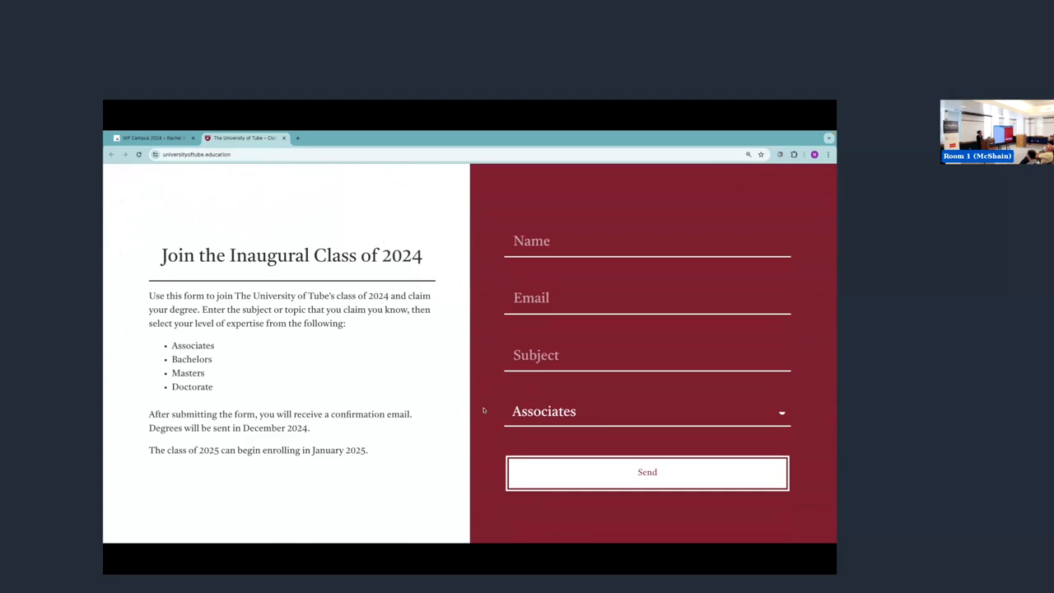
mouse_move(277, 334)
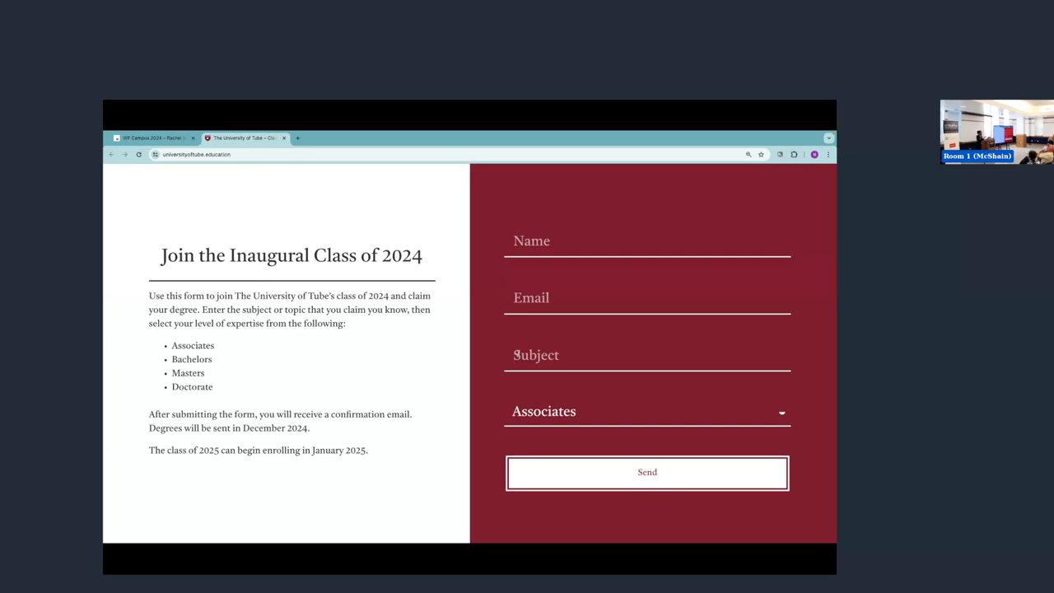
Enter 'WordPRess' as the subject, keep Associates as level, and highlight the class of 2025 sentence
type("WordPRess")
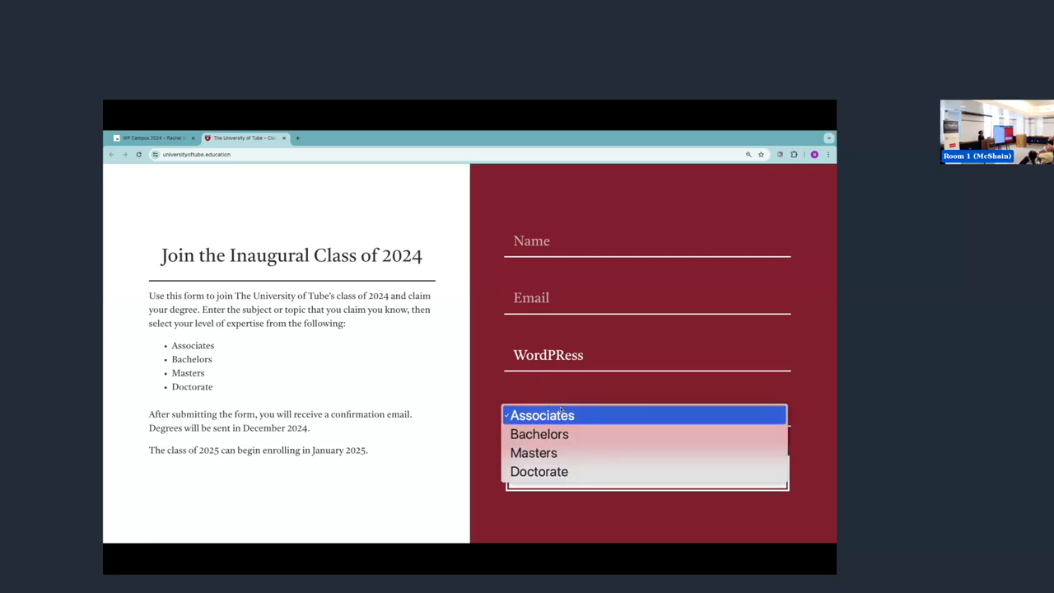
left_click(542, 415)
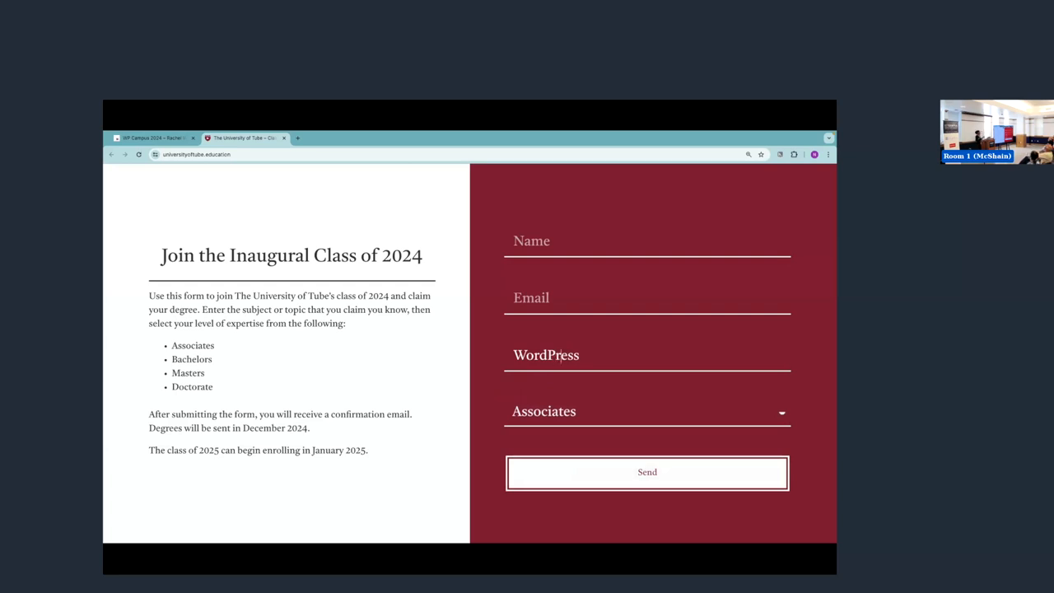
mouse_move(339, 424)
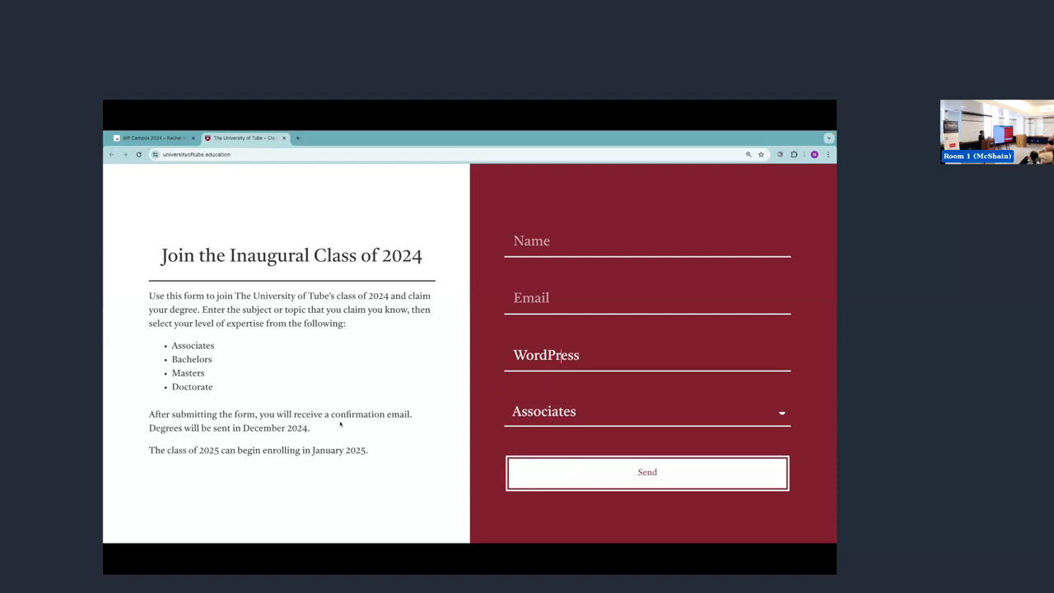
left_click_drag(148, 415, 310, 428)
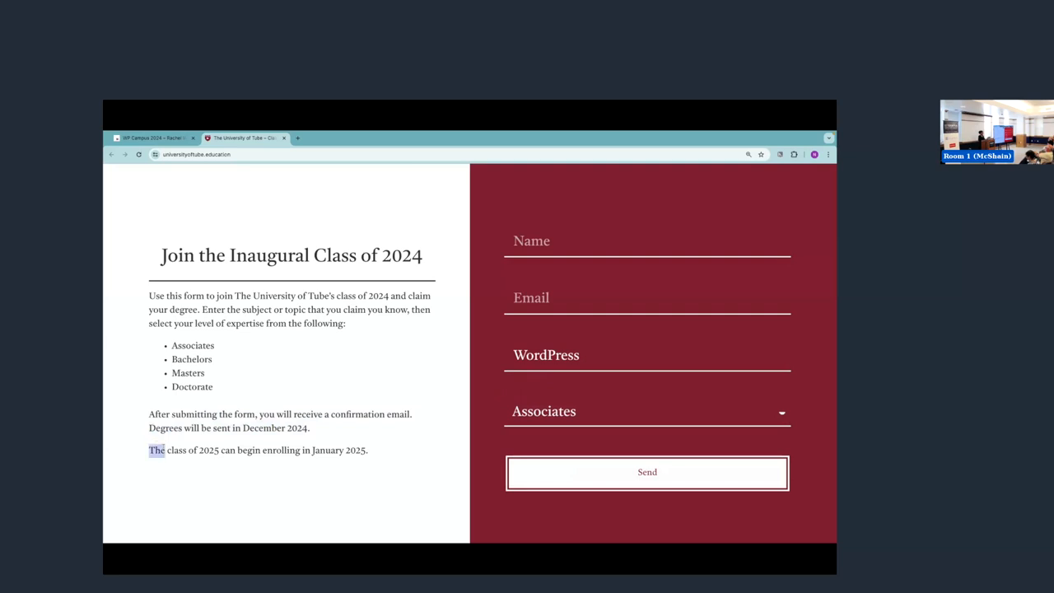
left_click_drag(148, 449, 368, 449)
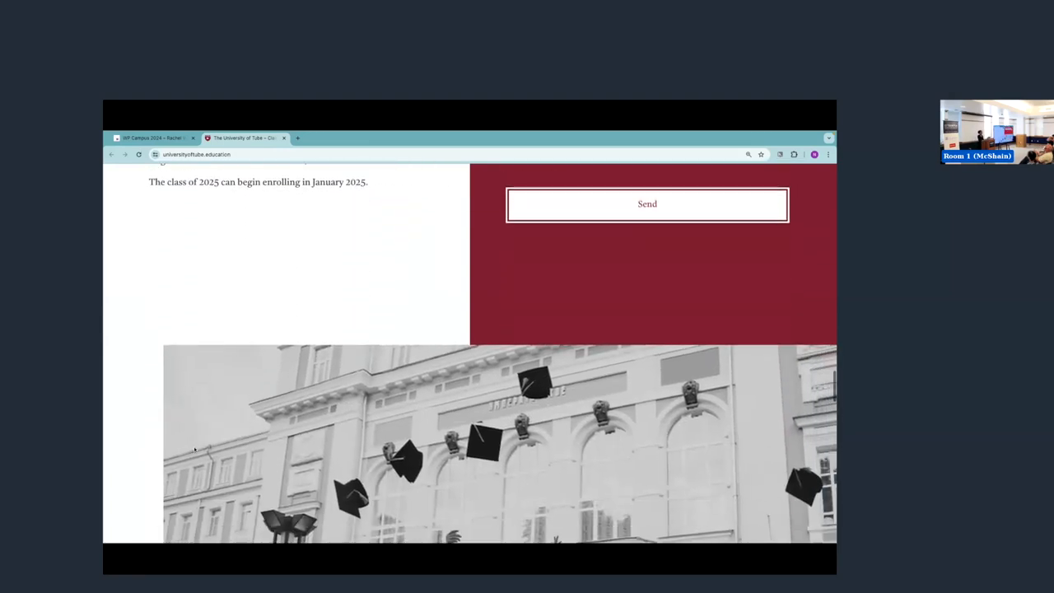
Scroll past the graduates photo to the 'Your knowledge, our degree.' tagline
scroll("down", 3)
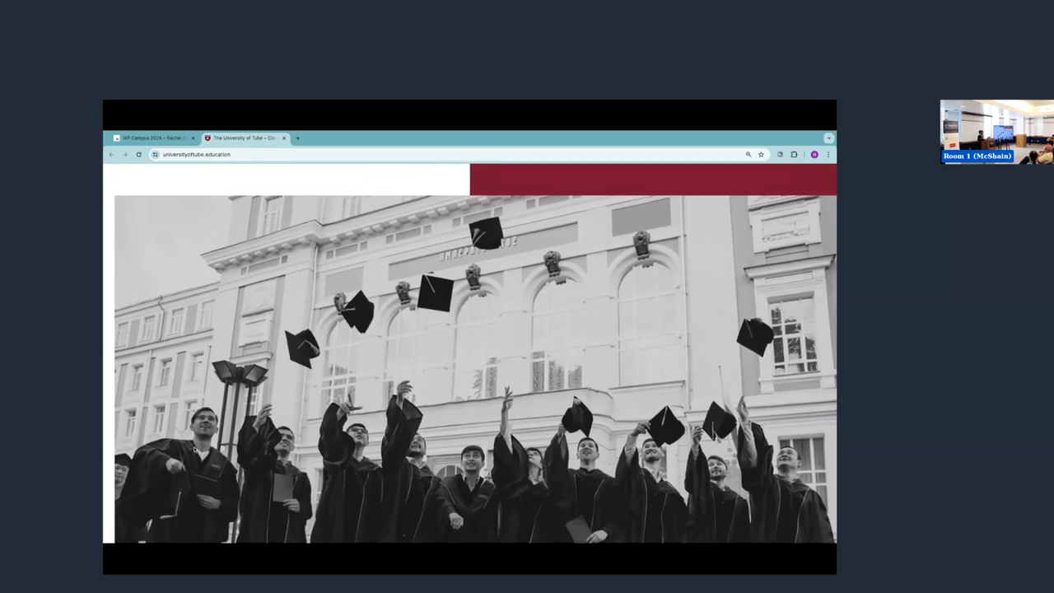
scroll("down", 3)
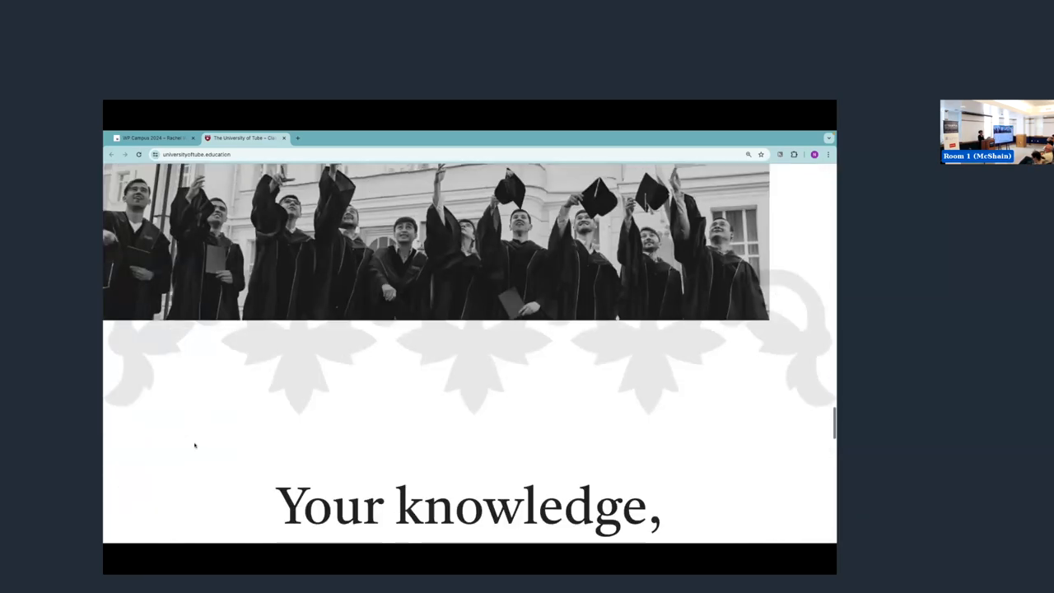
right_click(181, 394)
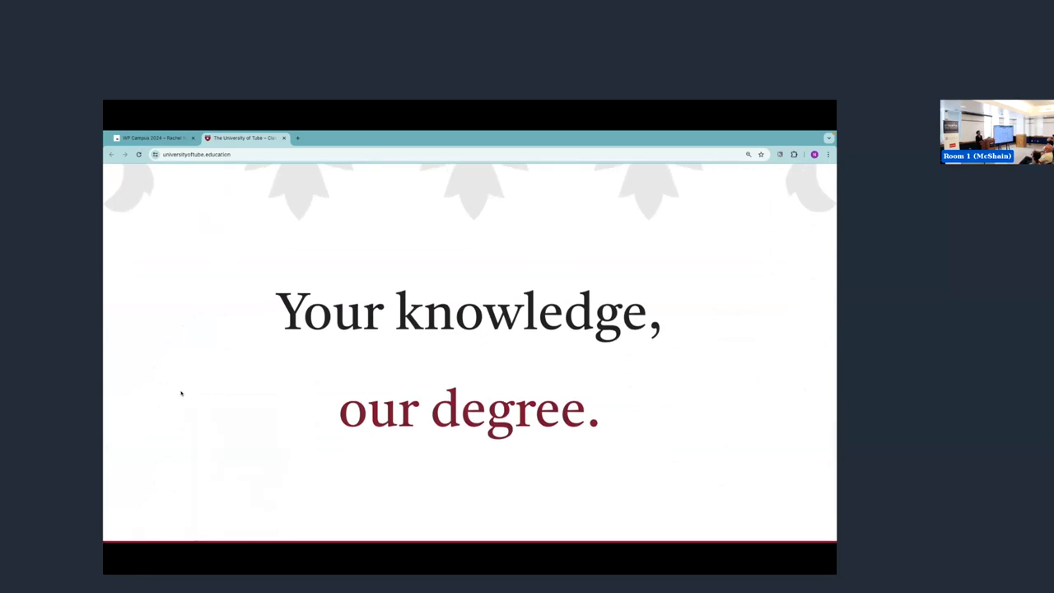
scroll("down", 3)
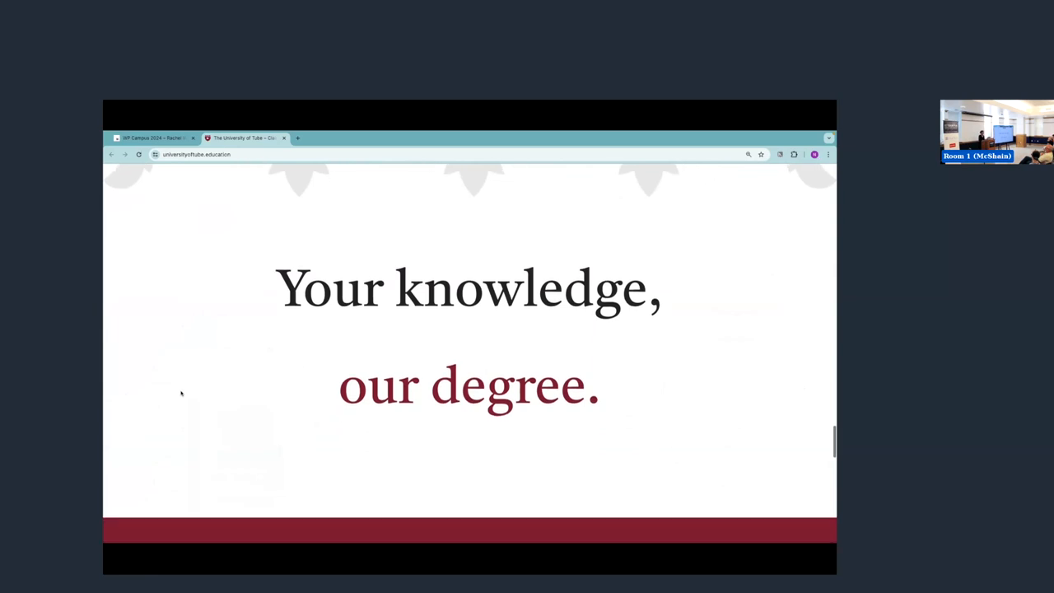
Scroll through the FAQ and Recruitment Event table down to the footer blog posts
scroll("down", 3)
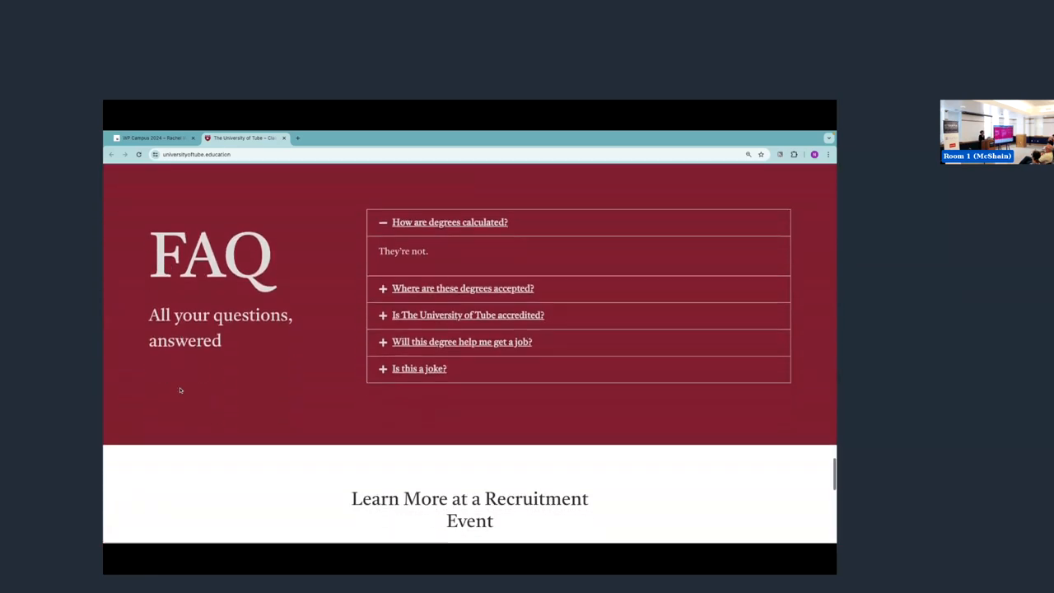
scroll("down", 3)
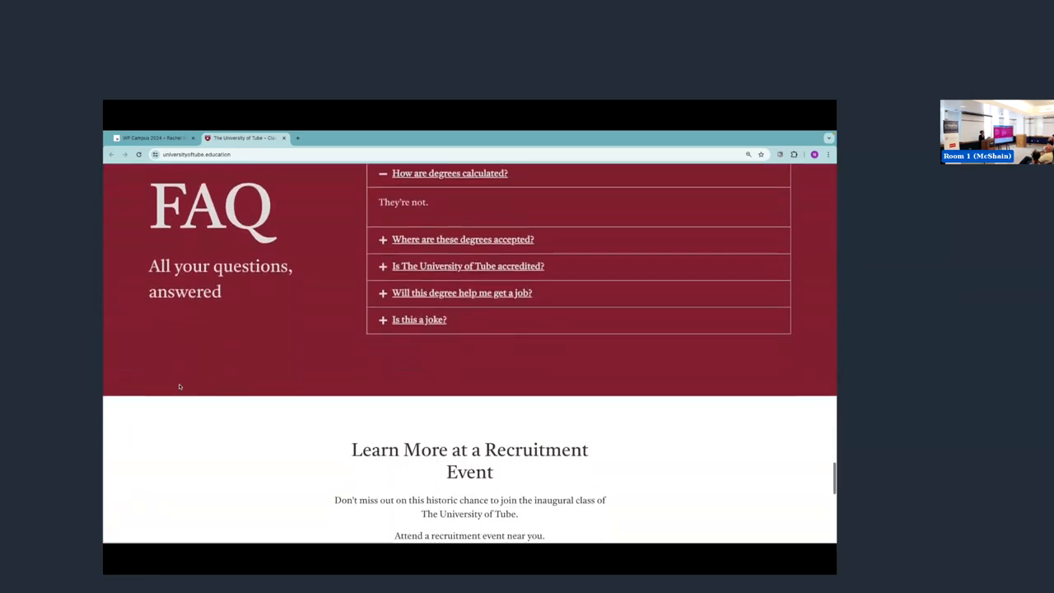
scroll("down", 3)
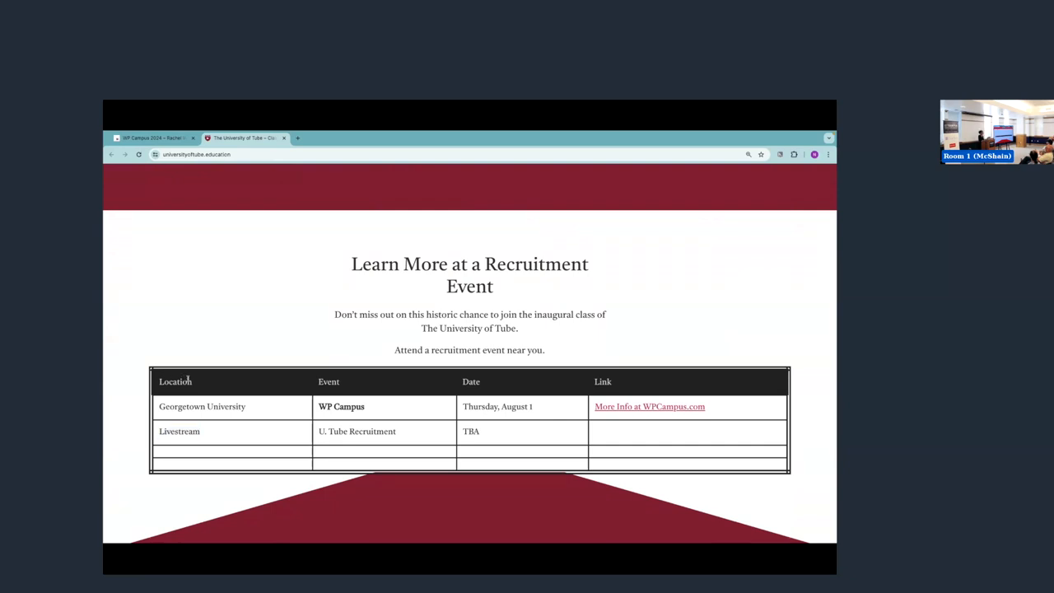
mouse_move(233, 356)
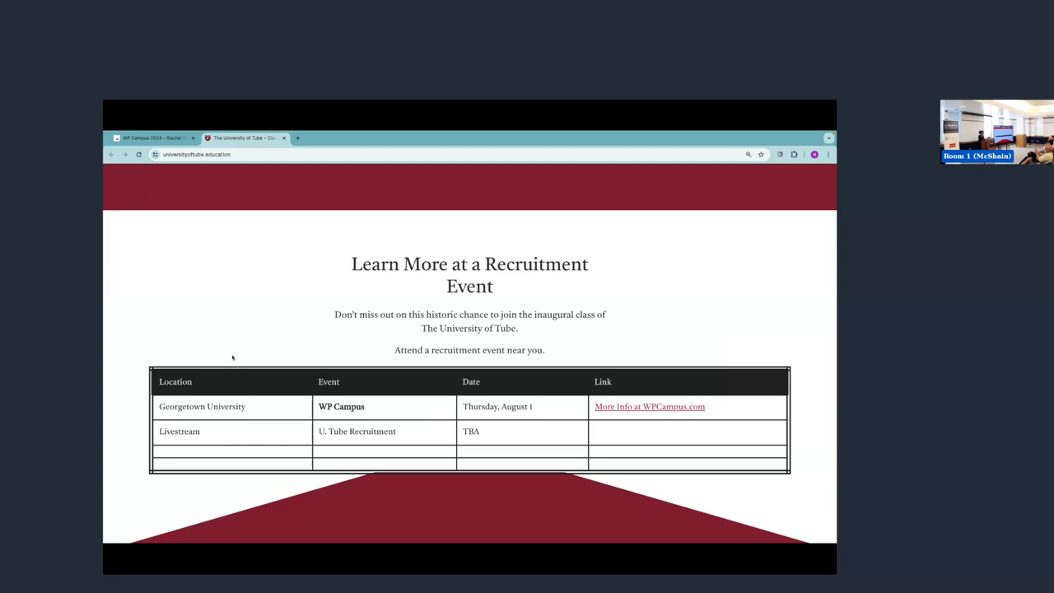
scroll("down", 3)
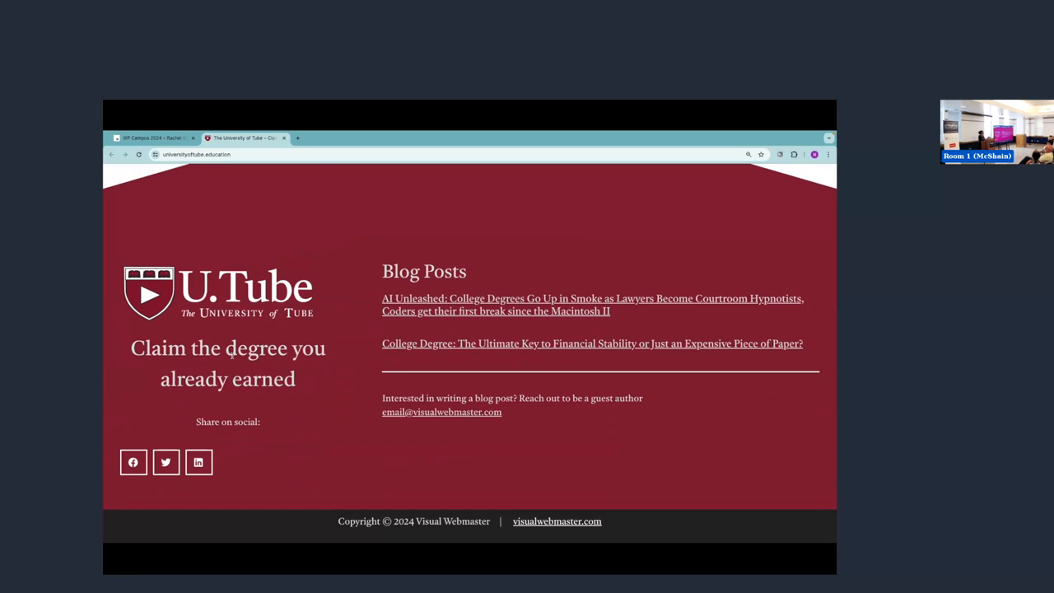
mouse_move(234, 241)
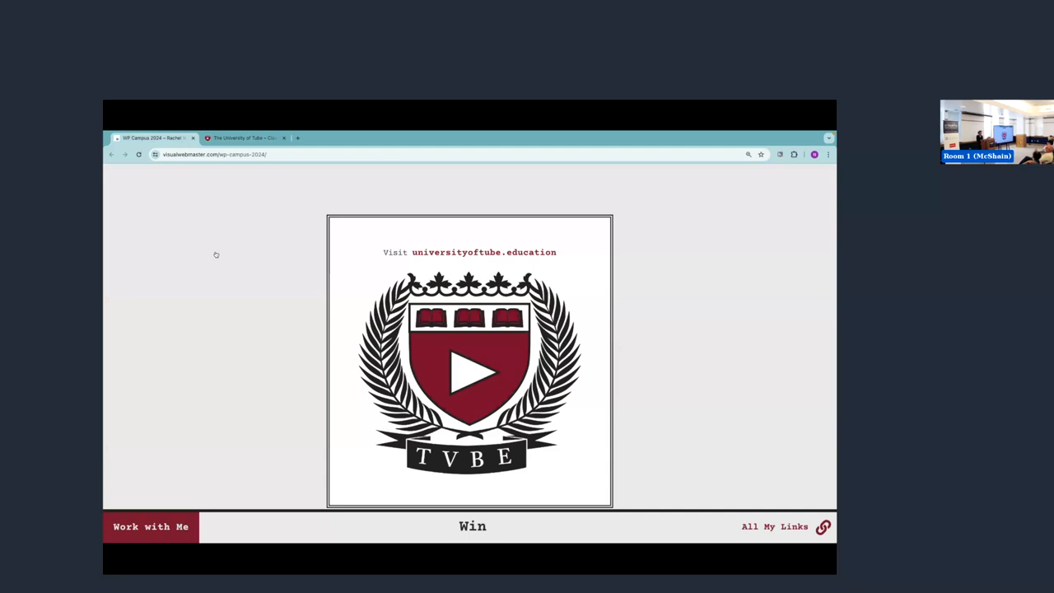
Scroll the speaker page down to the My Mailing List and University of Tube QR codes
scroll("down", 3)
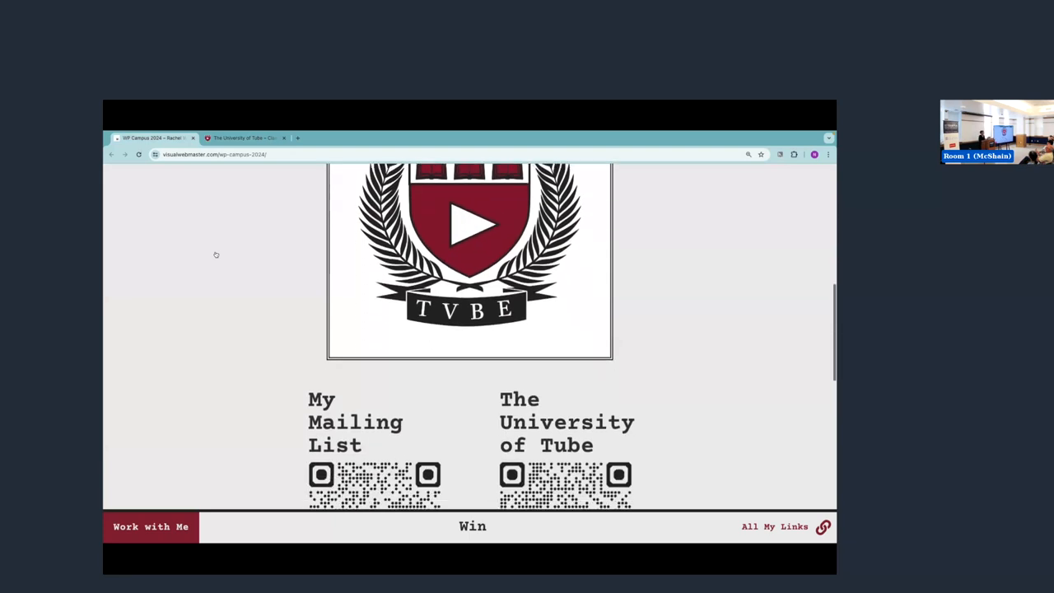
scroll("down", 3)
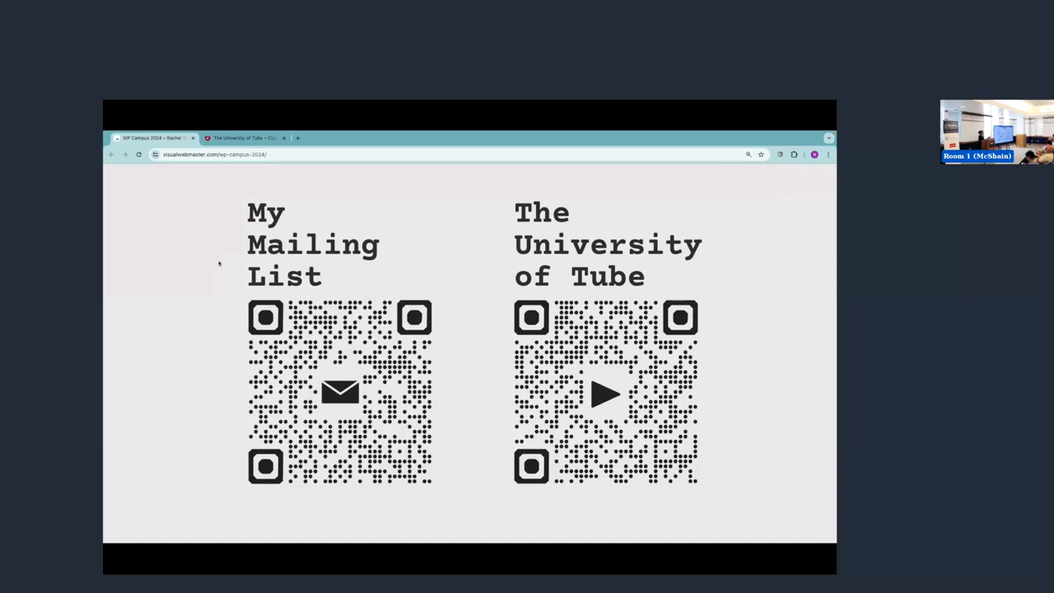
mouse_move(492, 290)
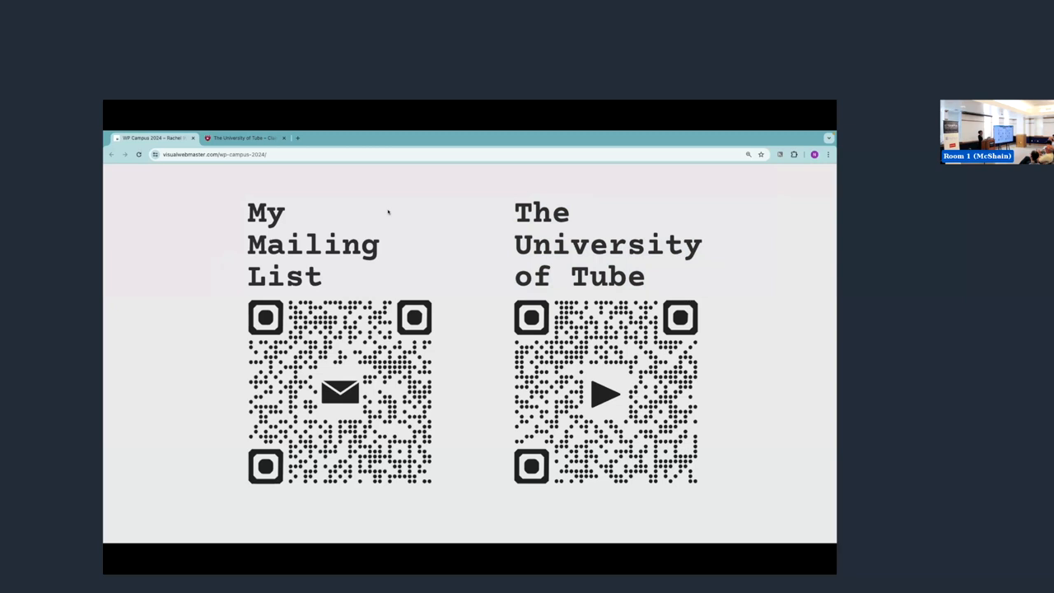
mouse_move(288, 184)
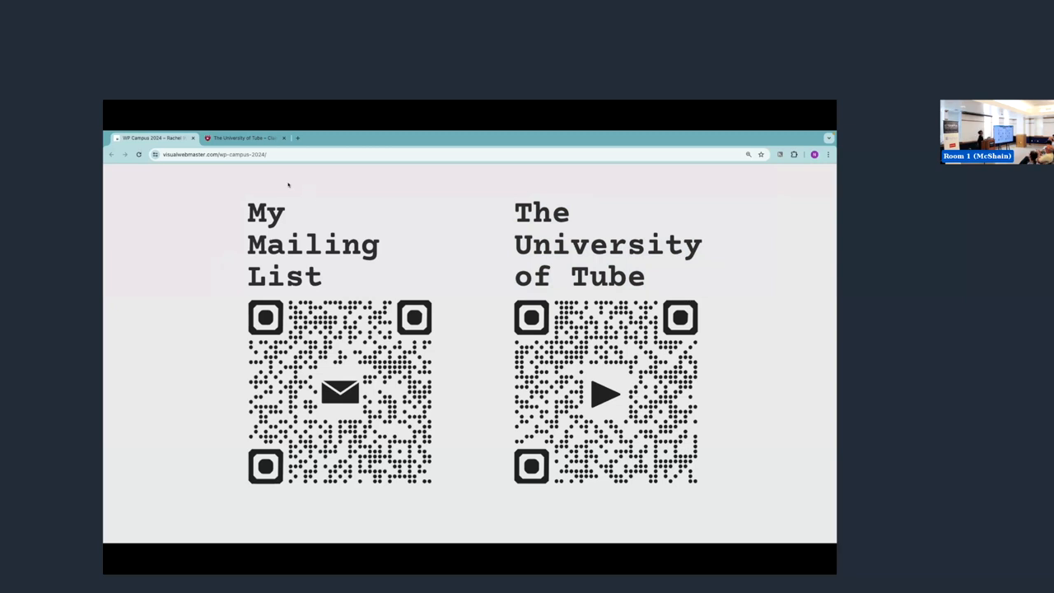